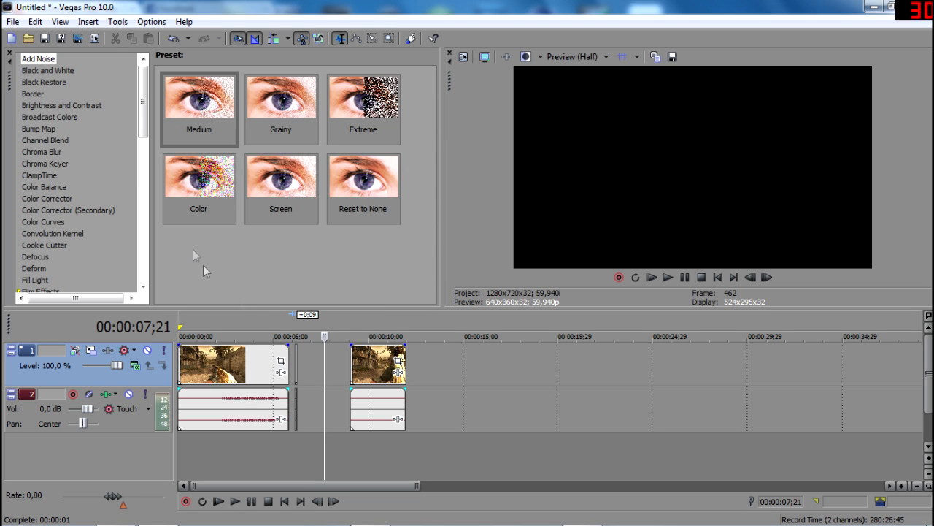
Step: Scroll down the Video FX list and choose TwixtorPRO
scroll("down", 3)
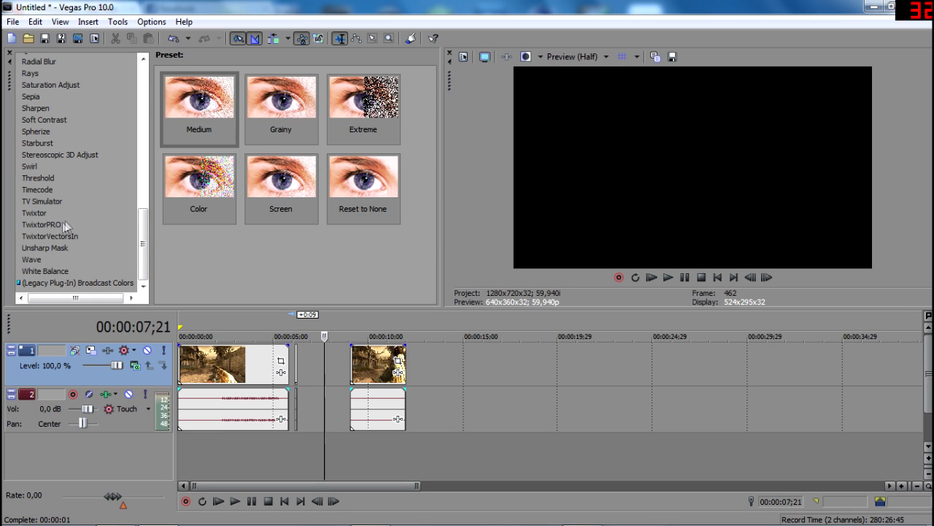
left_click(41, 224)
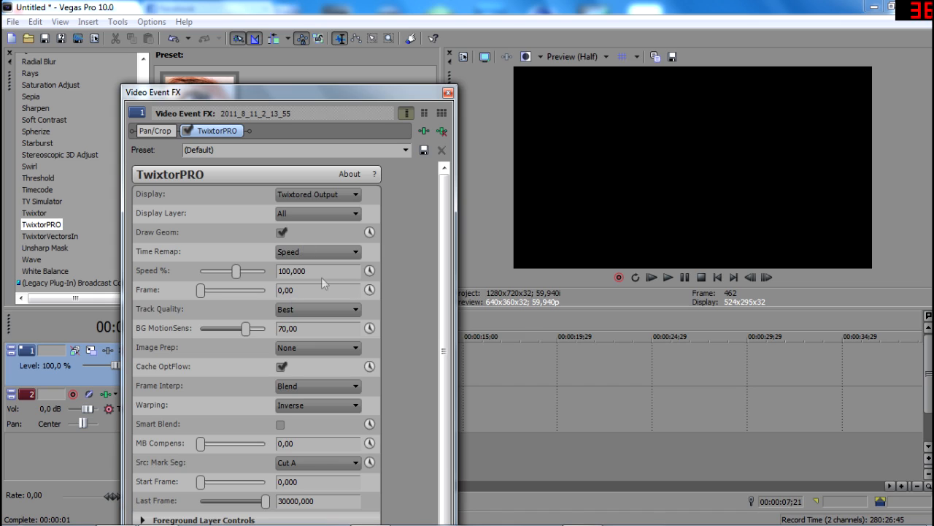
Step: Configure TwixtorPRO: Speed 2%, BG MotionSens 100, Smart Blend on, Cut B
triple_click(292, 271)
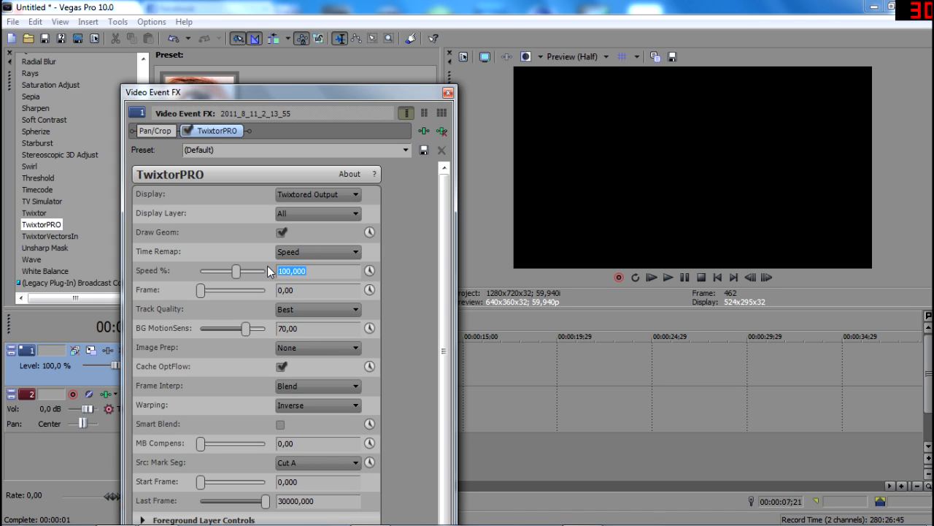
type("2")
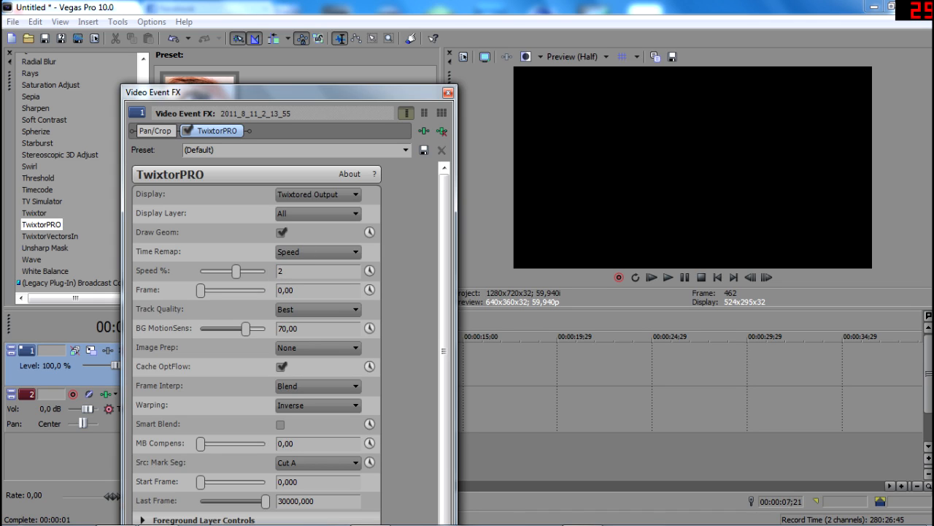
left_click_drag(218, 328, 265, 329)
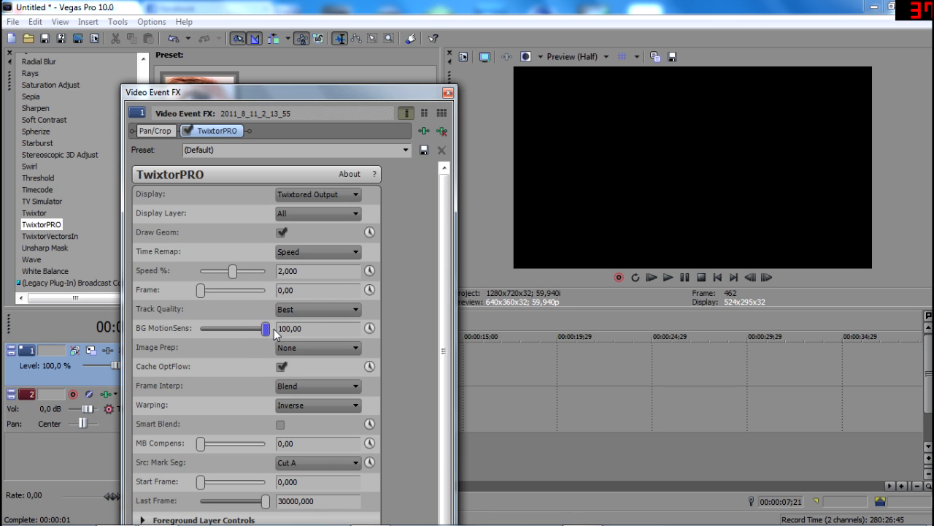
left_click(282, 424)
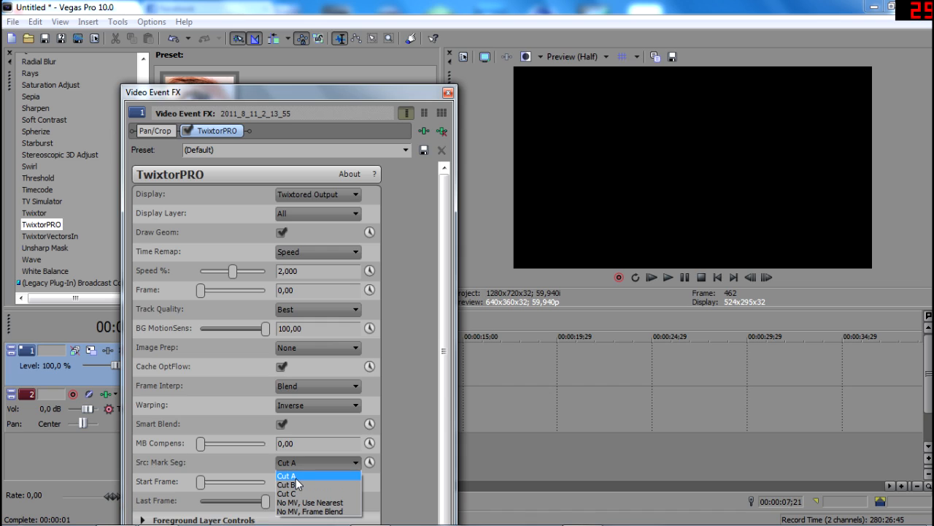
left_click(286, 484)
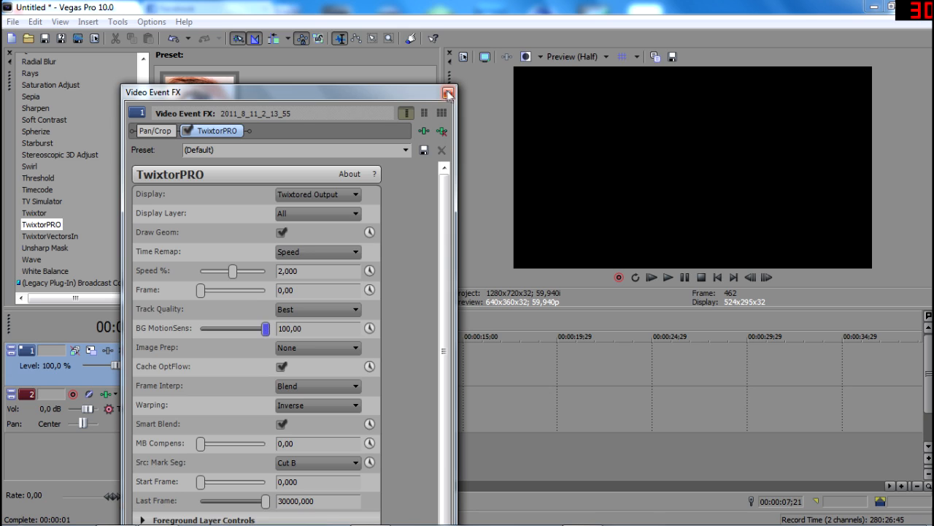
left_click(447, 93)
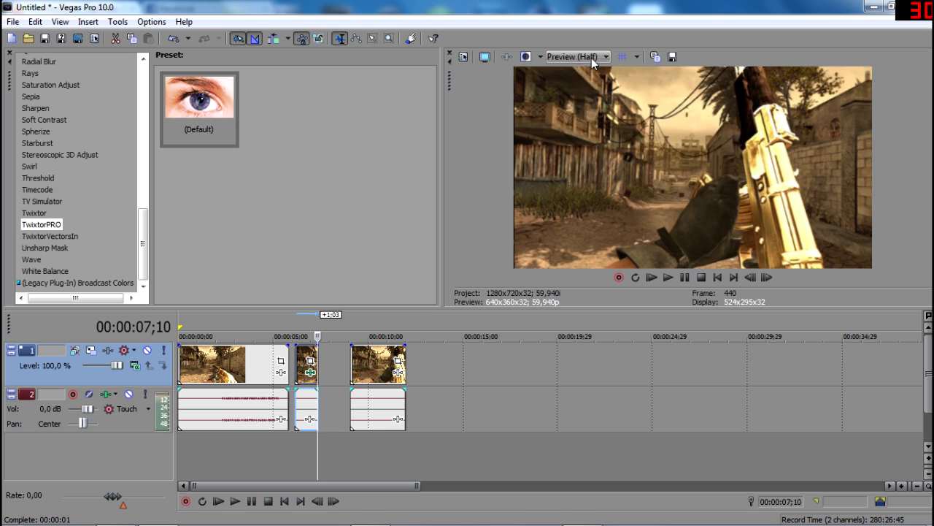
Step: Set the preview quality dropdown to Preview > Auto
left_click(605, 56)
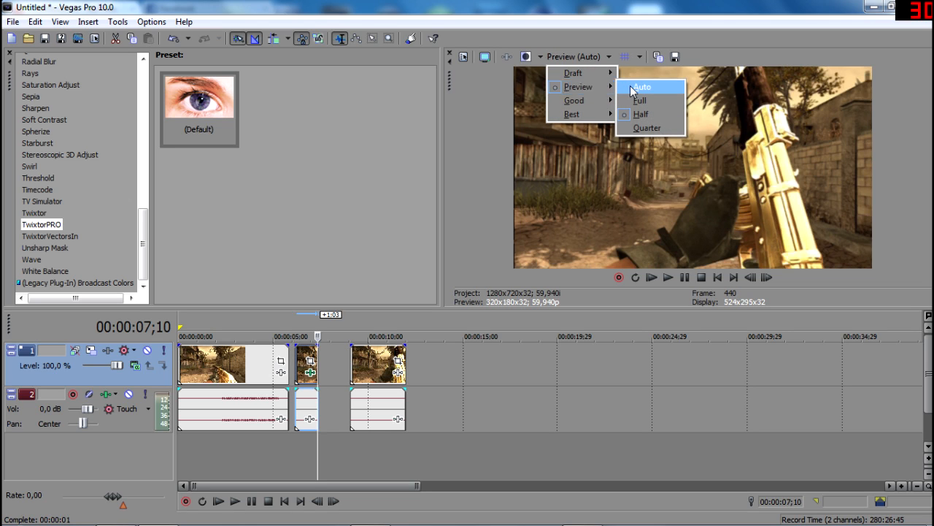
left_click(641, 87)
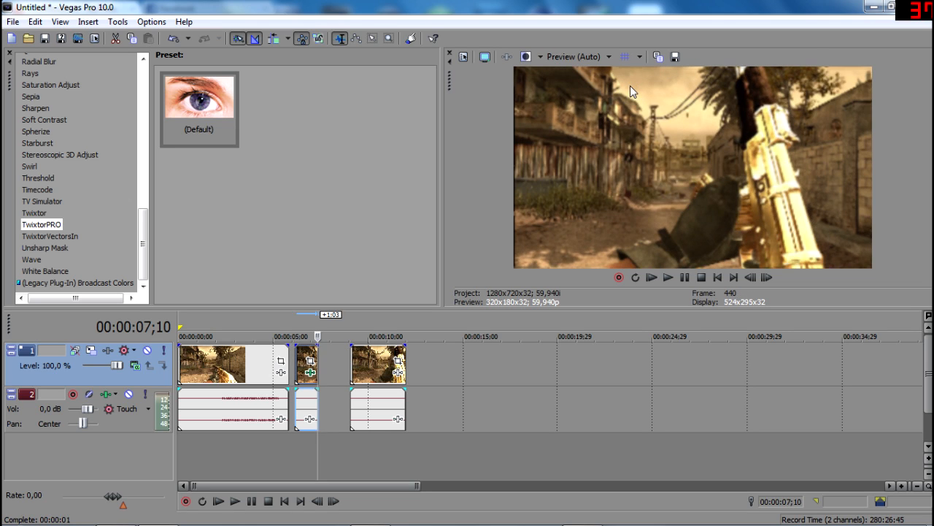
mouse_move(323, 374)
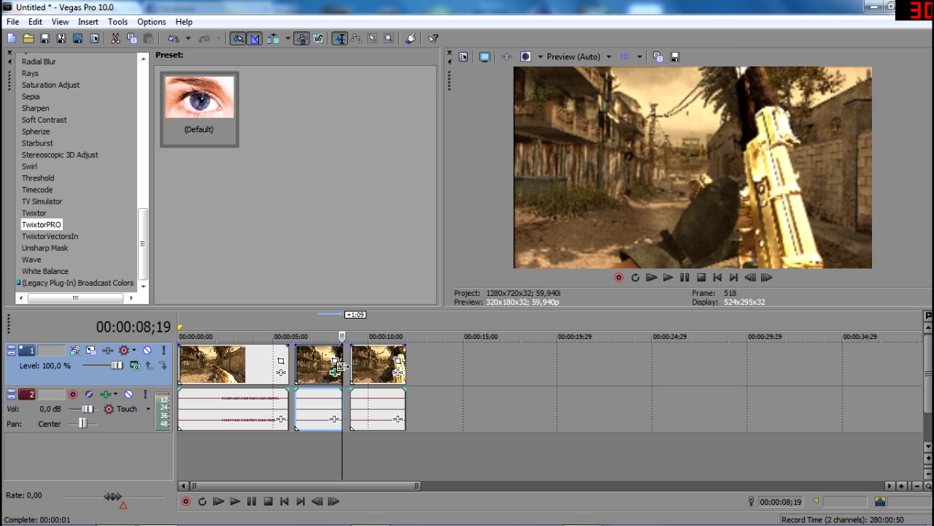
Step: Drag the last event along the track to about 00:00:15
left_click_drag(378, 364, 491, 363)
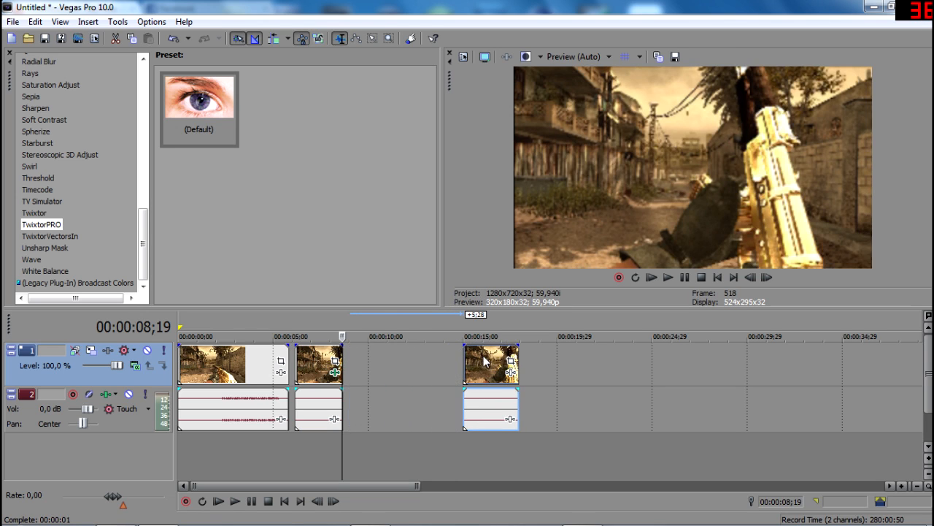